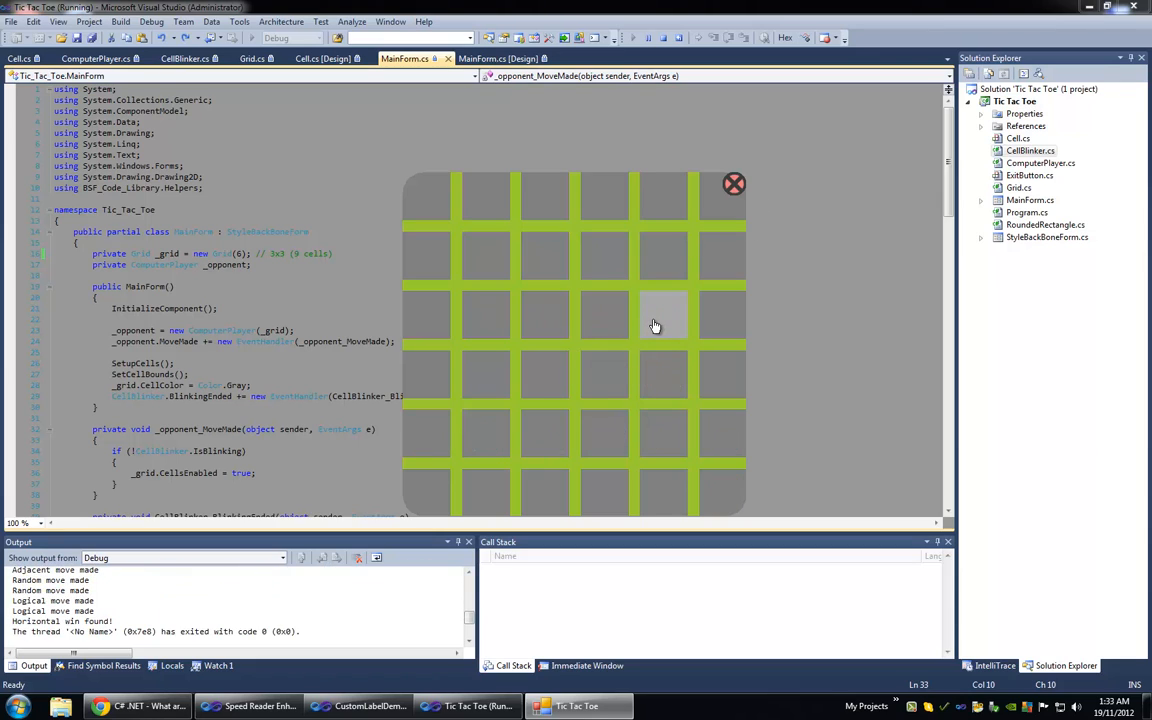
- Claim a cell on the 6x6 board before closing the game and switching to Grid(3)
left_click(427, 255)
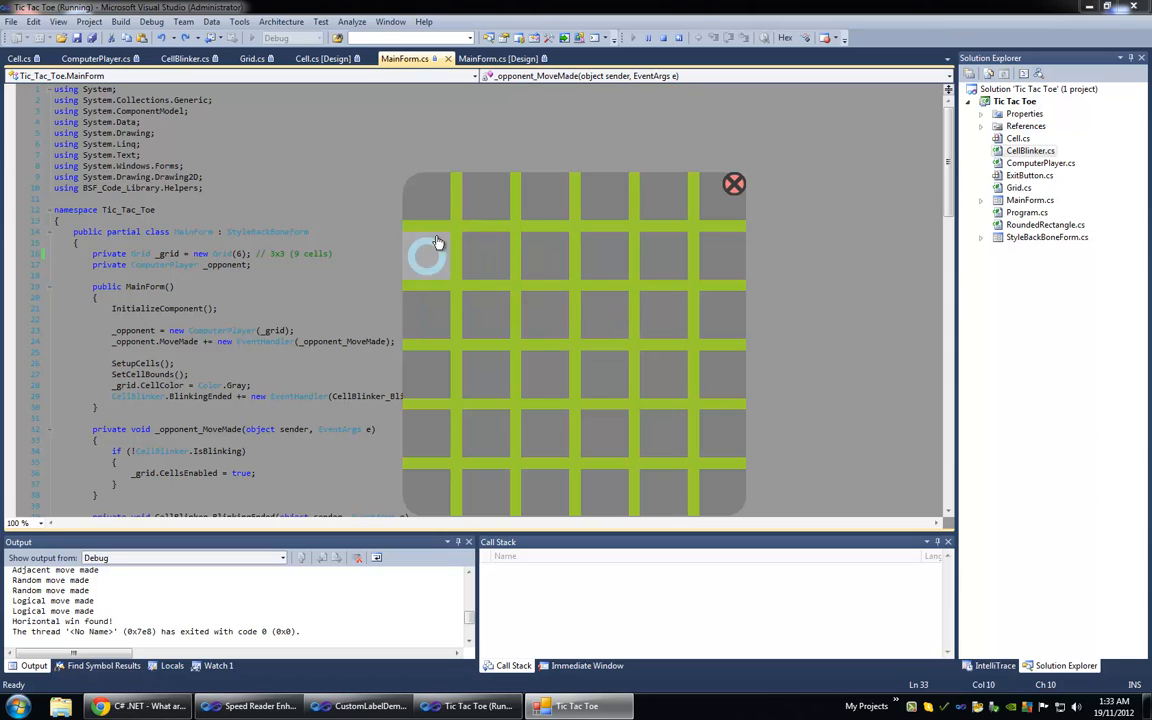
left_click(426, 256)
type("3")
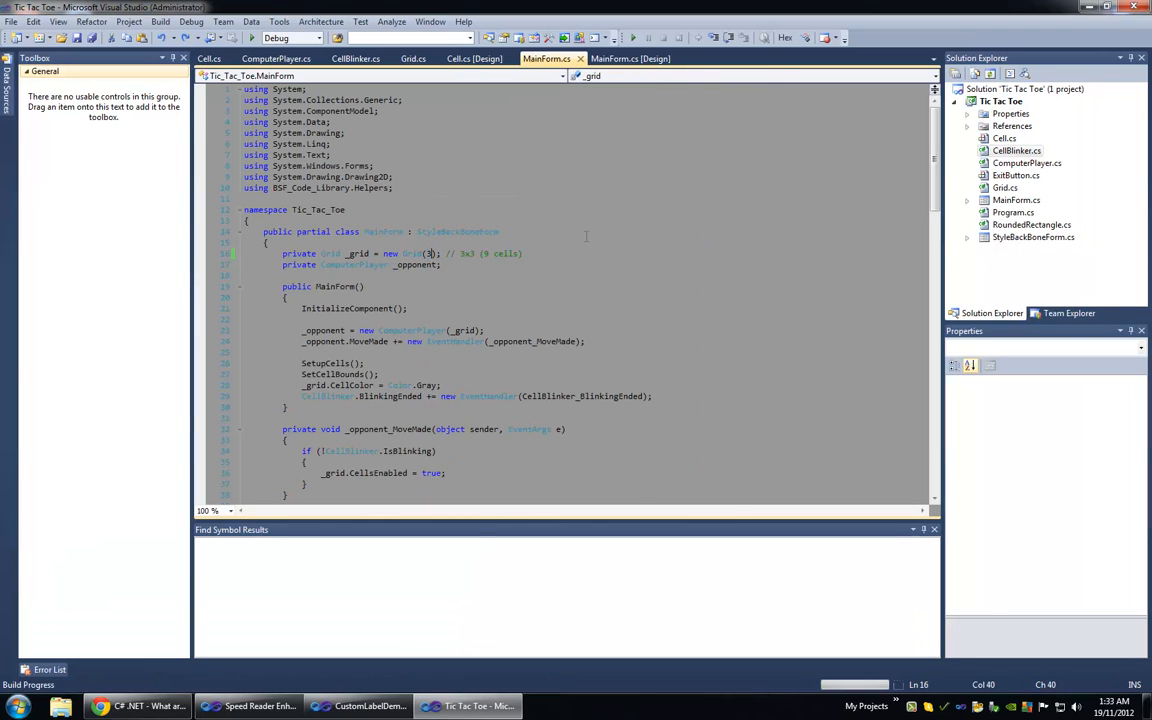
- Start debugging to build and launch Tic Tac Toe with the 3x3 grid
left_click(633, 37)
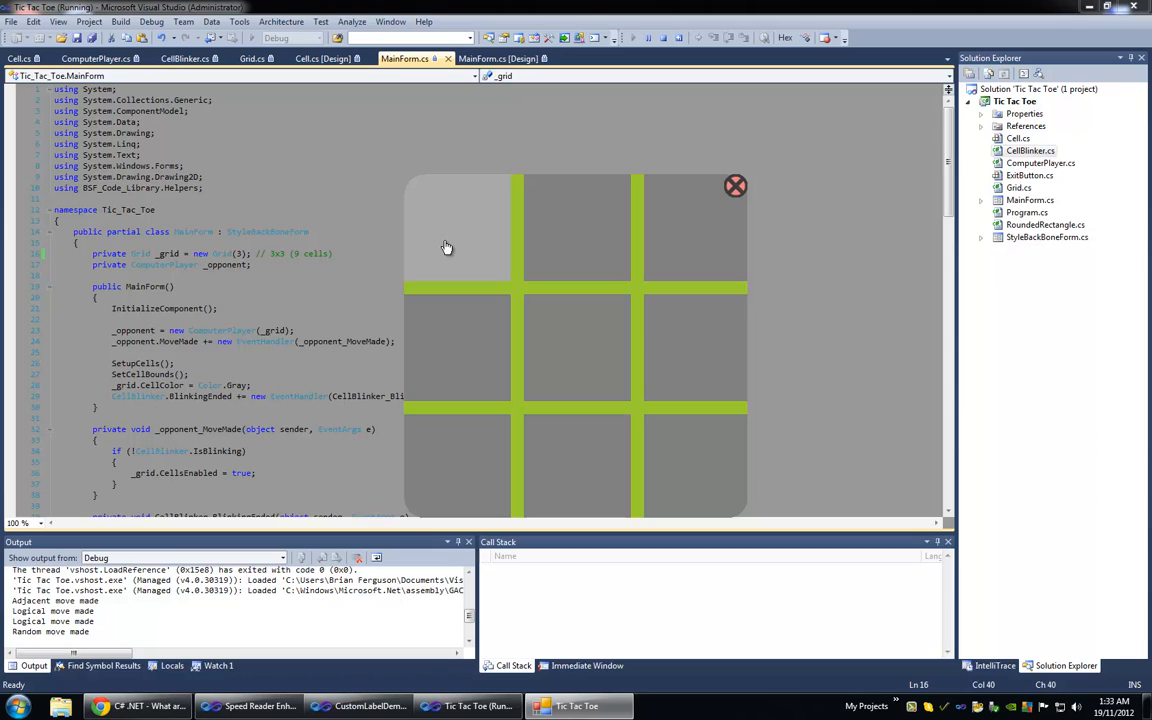
- Claim the top-left and top-middle cells against the computer player
left_click(457, 227)
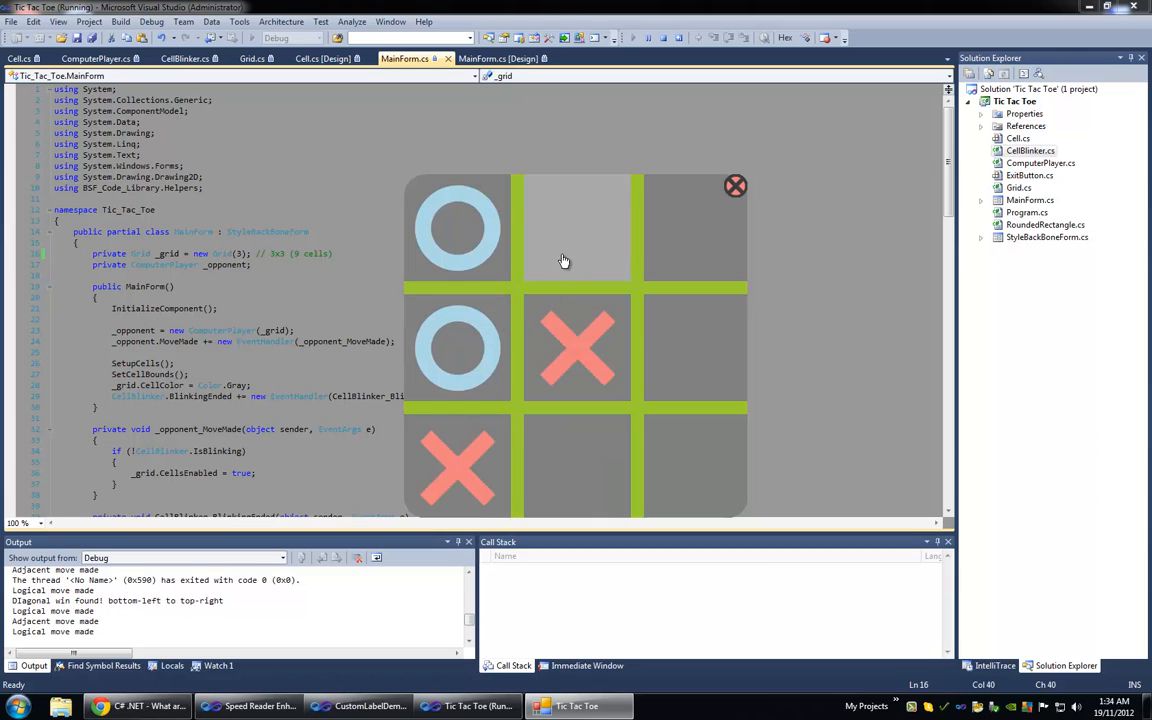
left_click(577, 228)
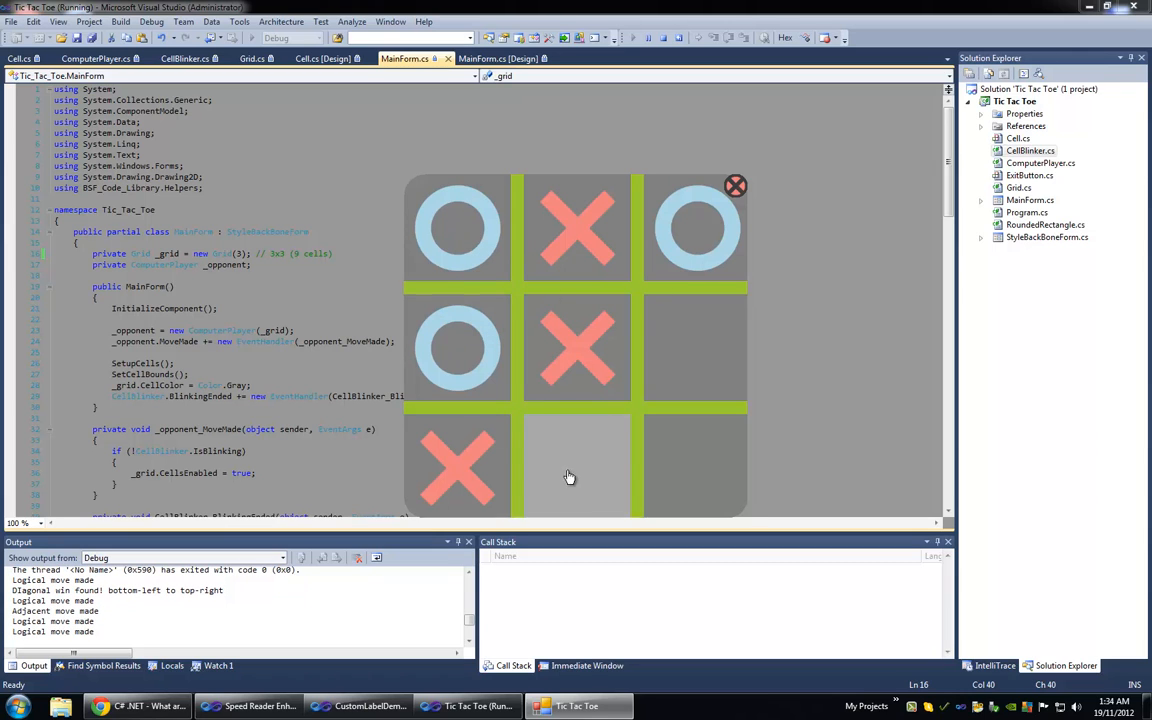
mouse_move(697, 220)
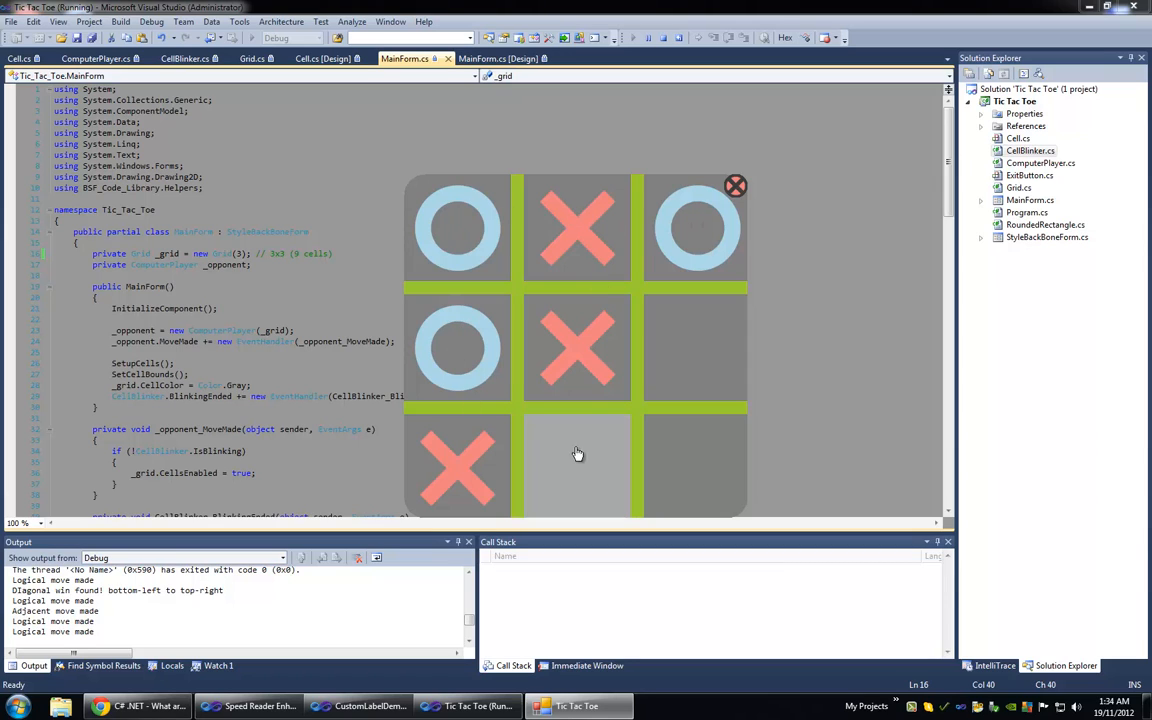
mouse_move(575, 497)
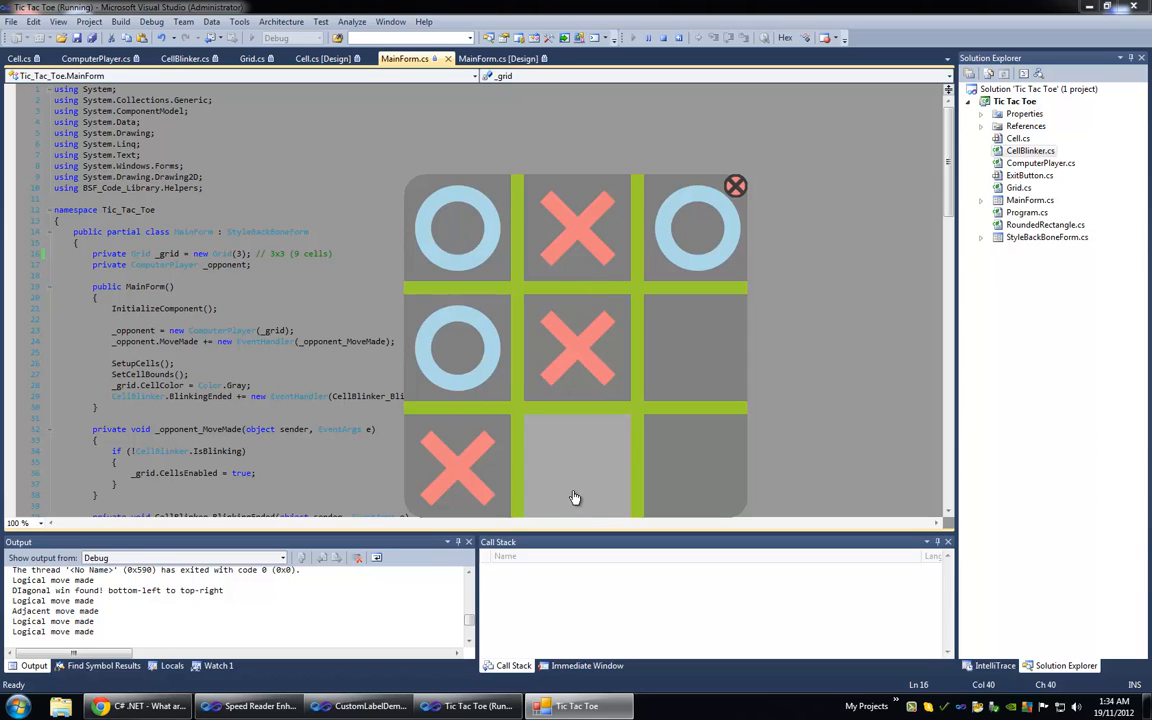
mouse_move(596, 491)
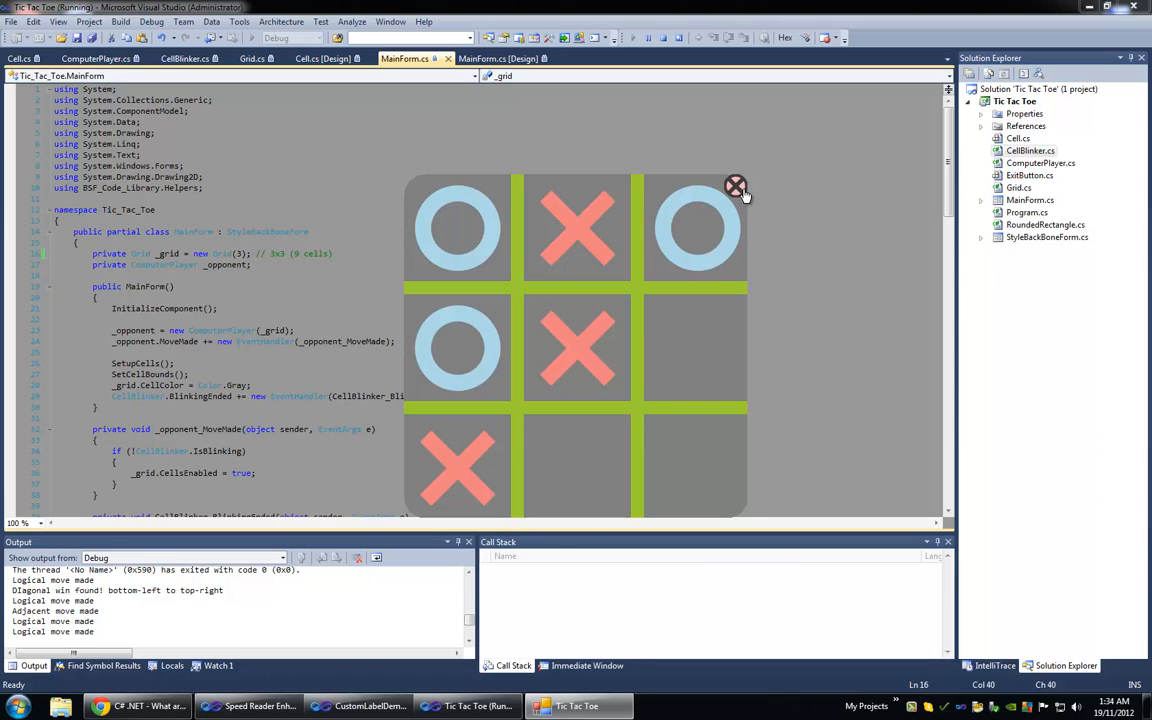
- Close the finished 3x3 game, relaunch on 6x6, and claim two top-row cells
left_click(735, 186)
type("6")
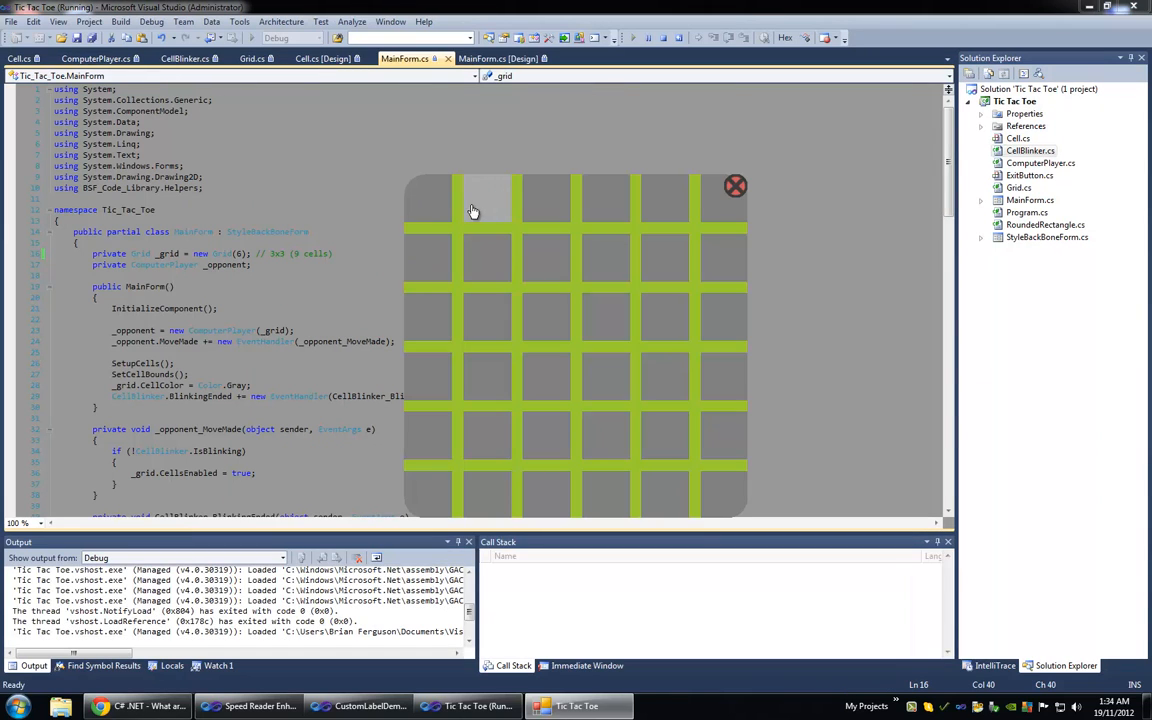
left_click(485, 197)
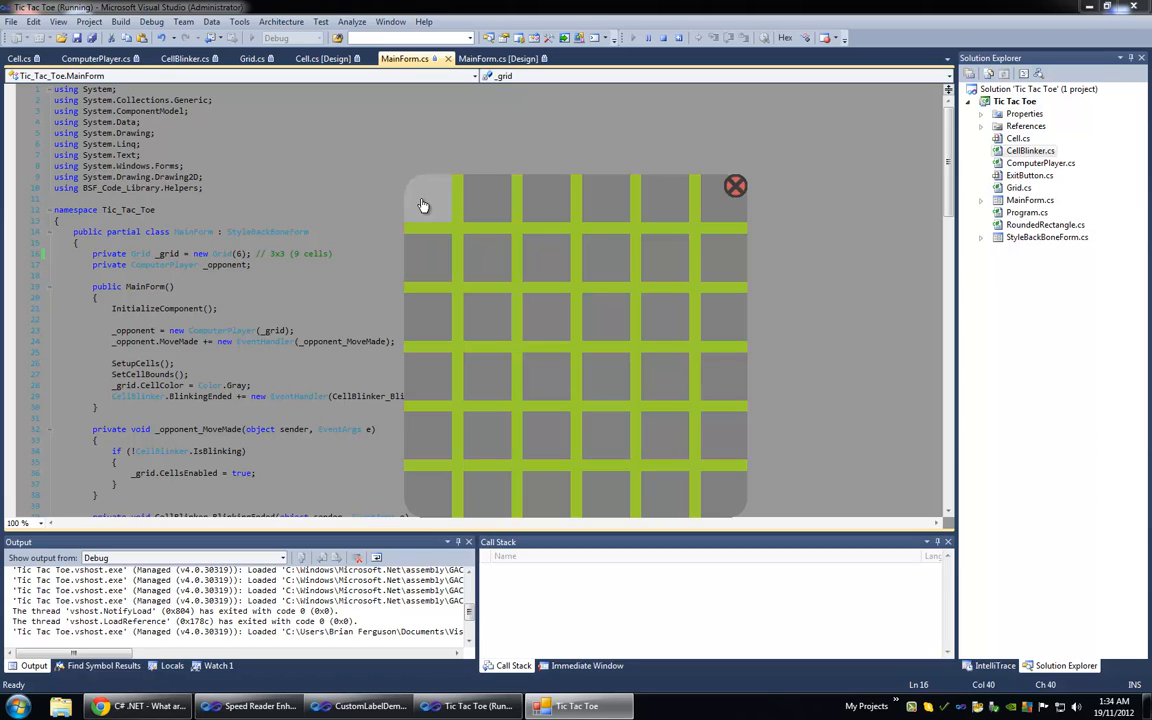
mouse_move(513, 220)
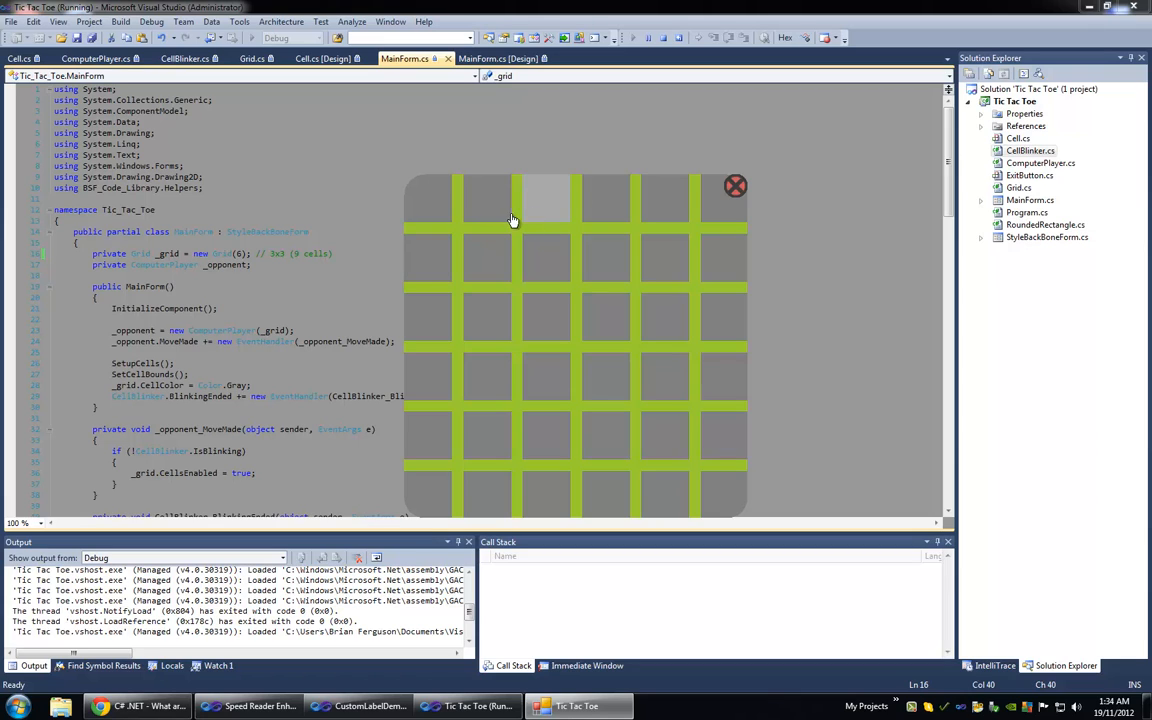
left_click(488, 255)
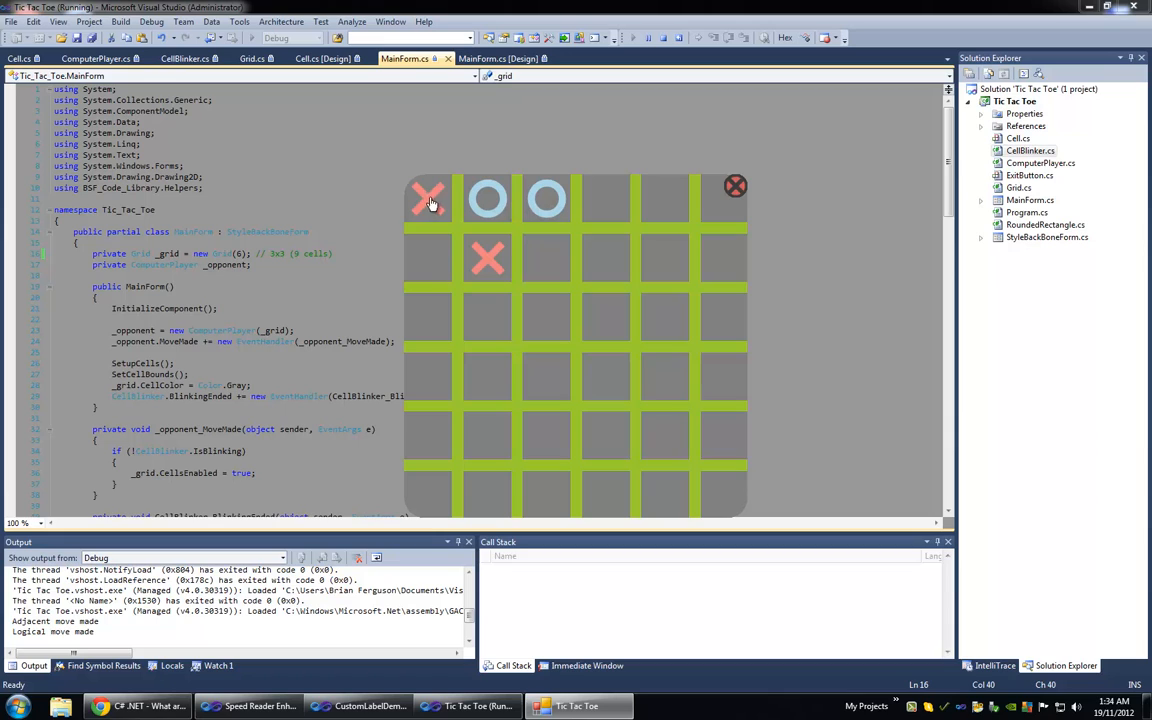
mouse_move(425, 207)
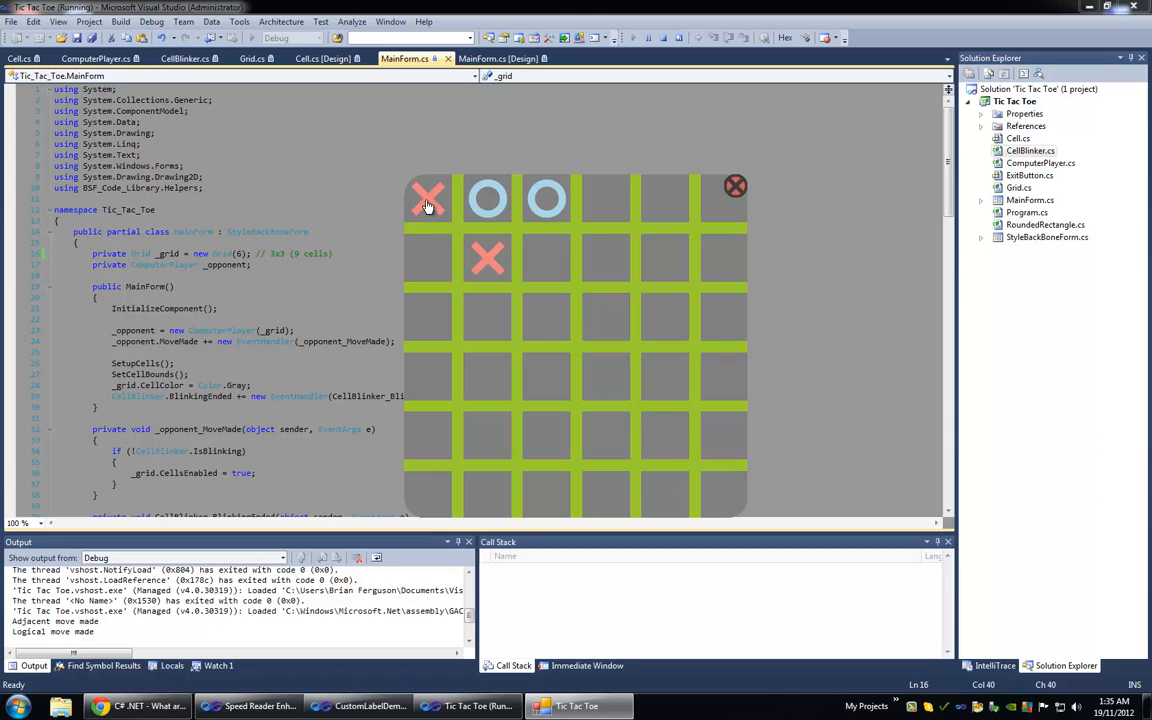
mouse_move(530, 208)
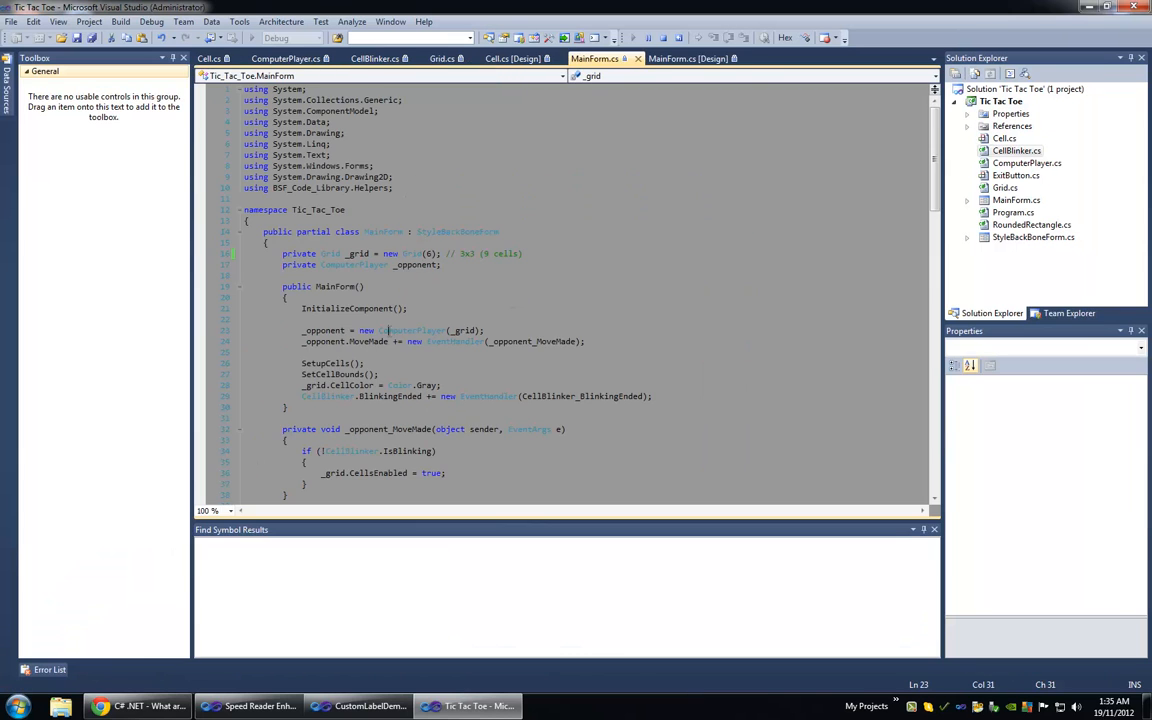
- Scroll through ComputerPlayer.cs to the IdleTime and IsXTeam properties, highlighting a property name
left_click(277, 58)
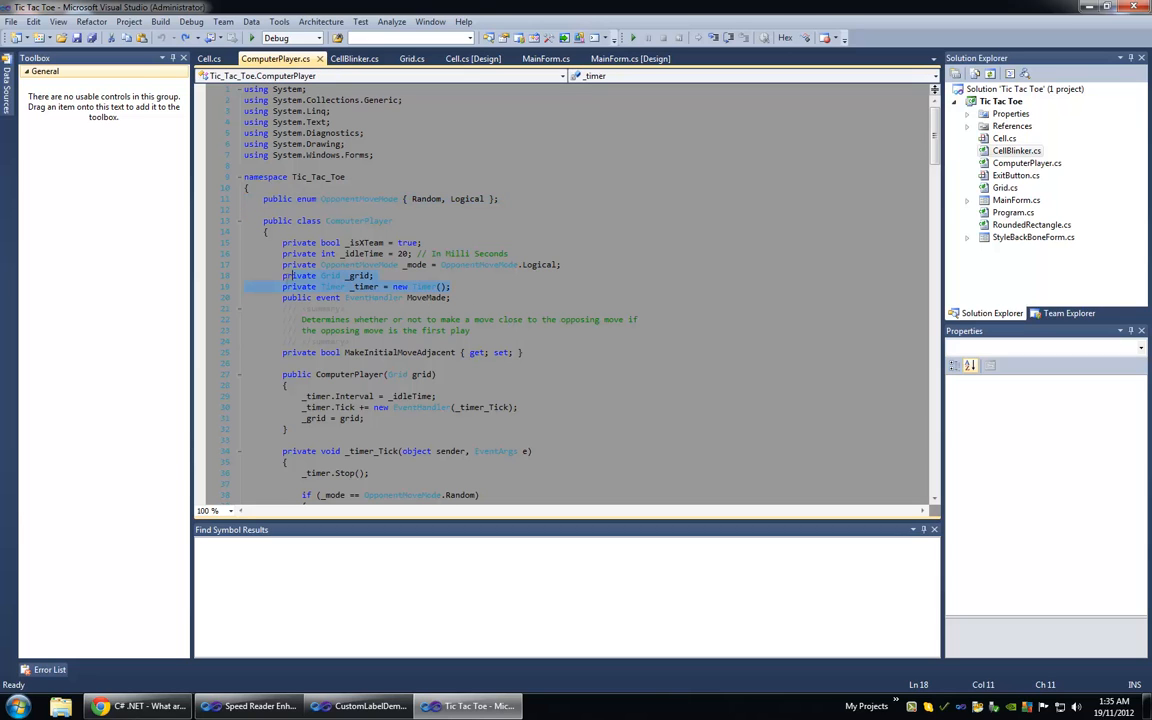
scroll("down", 3)
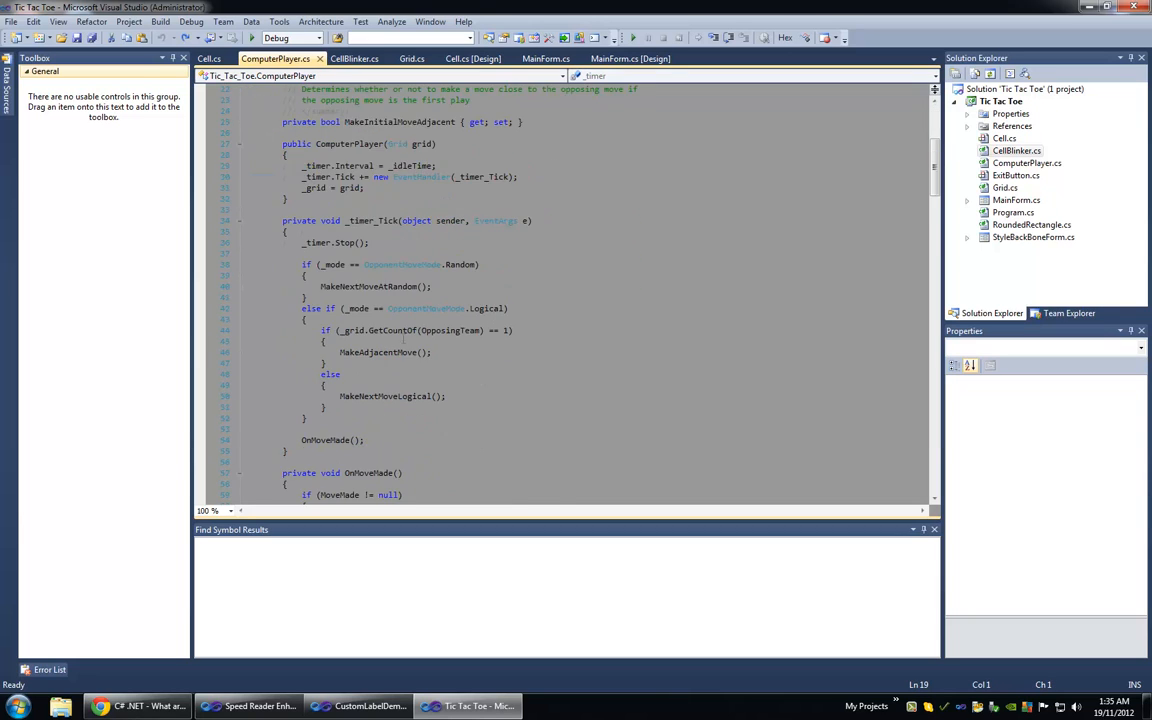
scroll("down", 3)
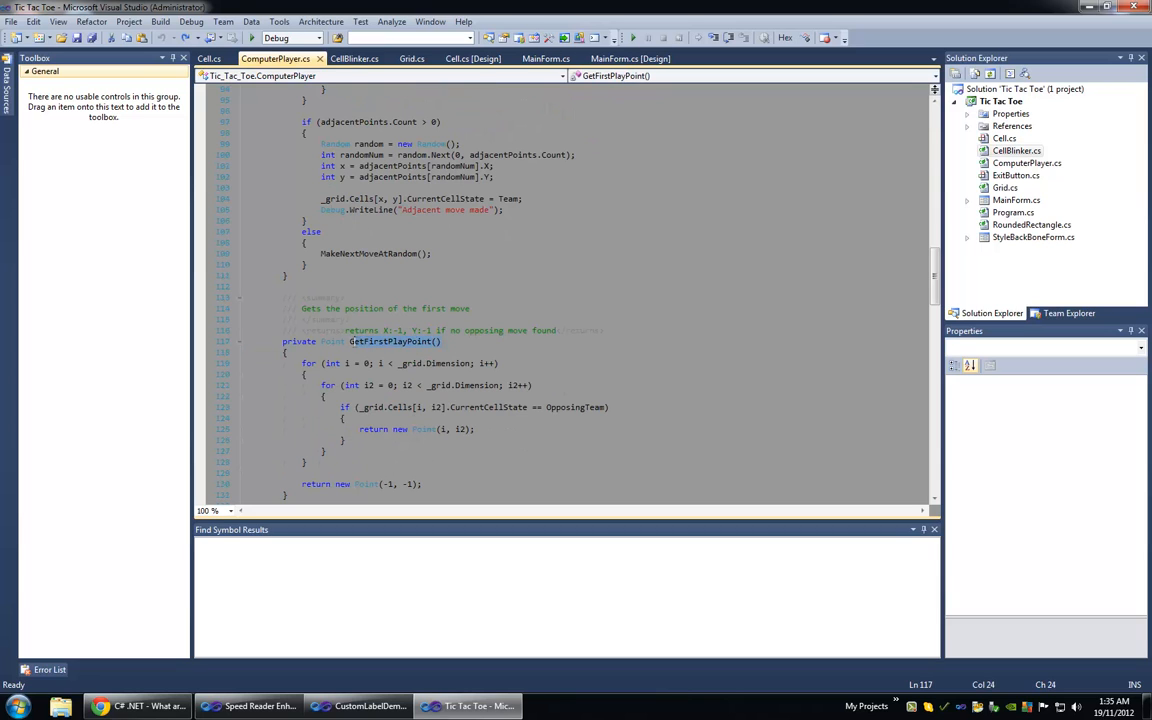
scroll("down", 3)
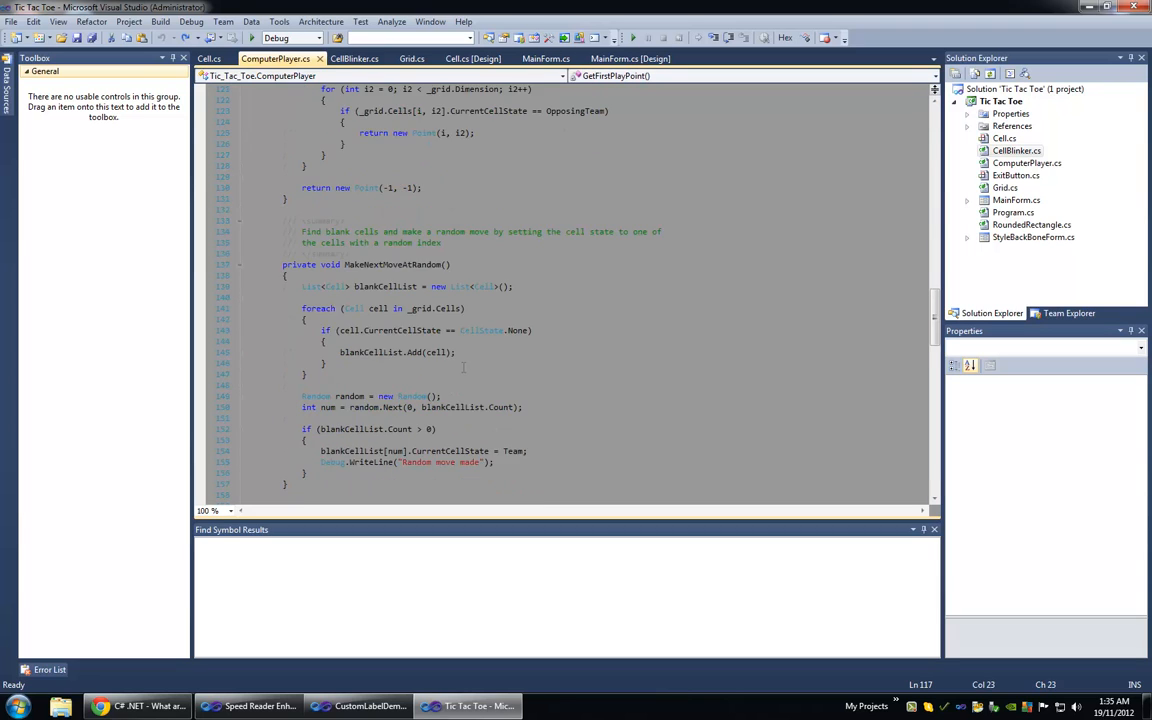
scroll("down", 3)
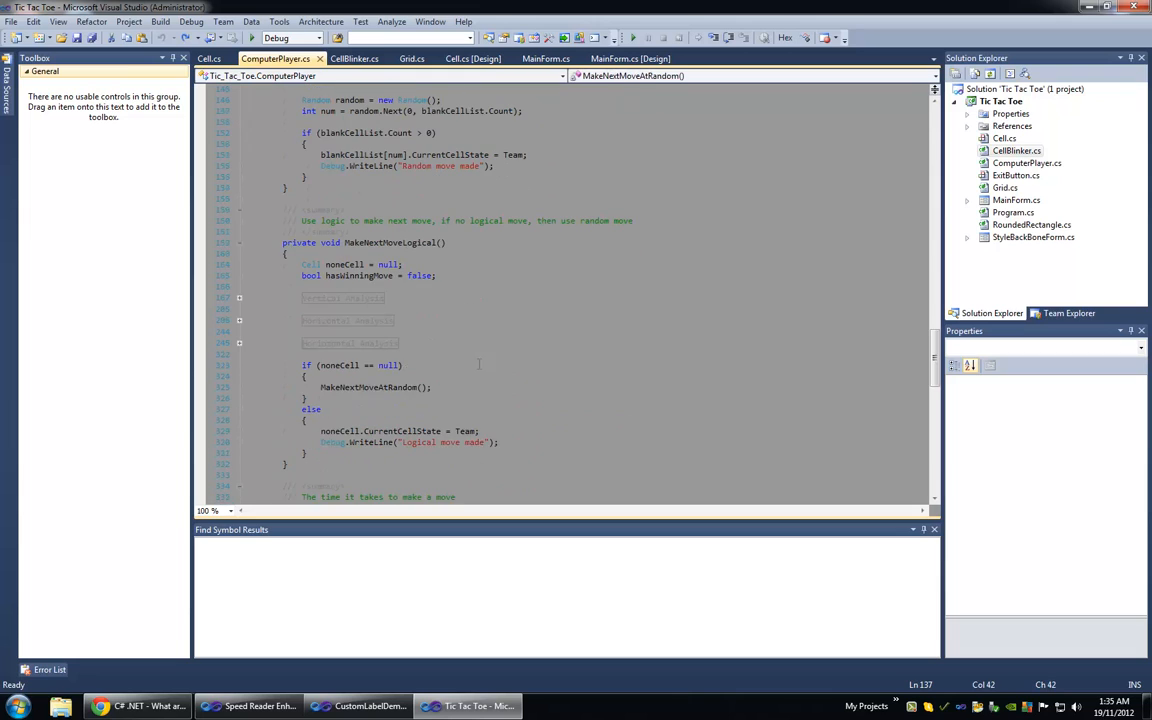
scroll("down", 3)
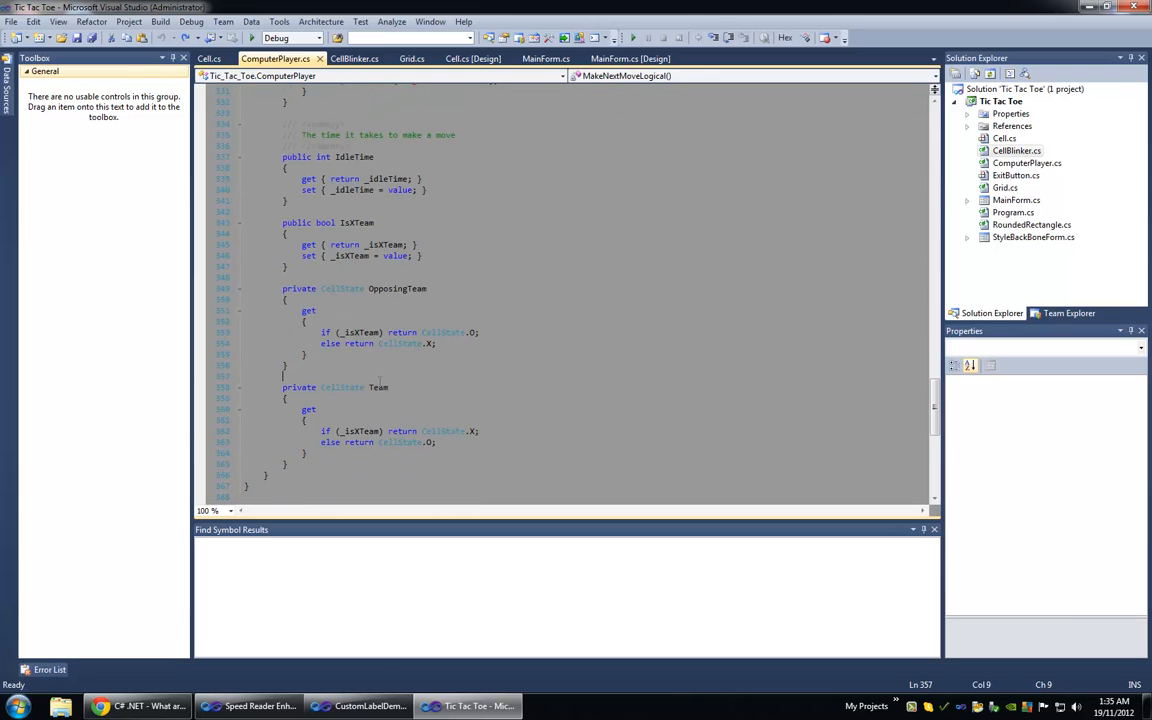
left_click(317, 453)
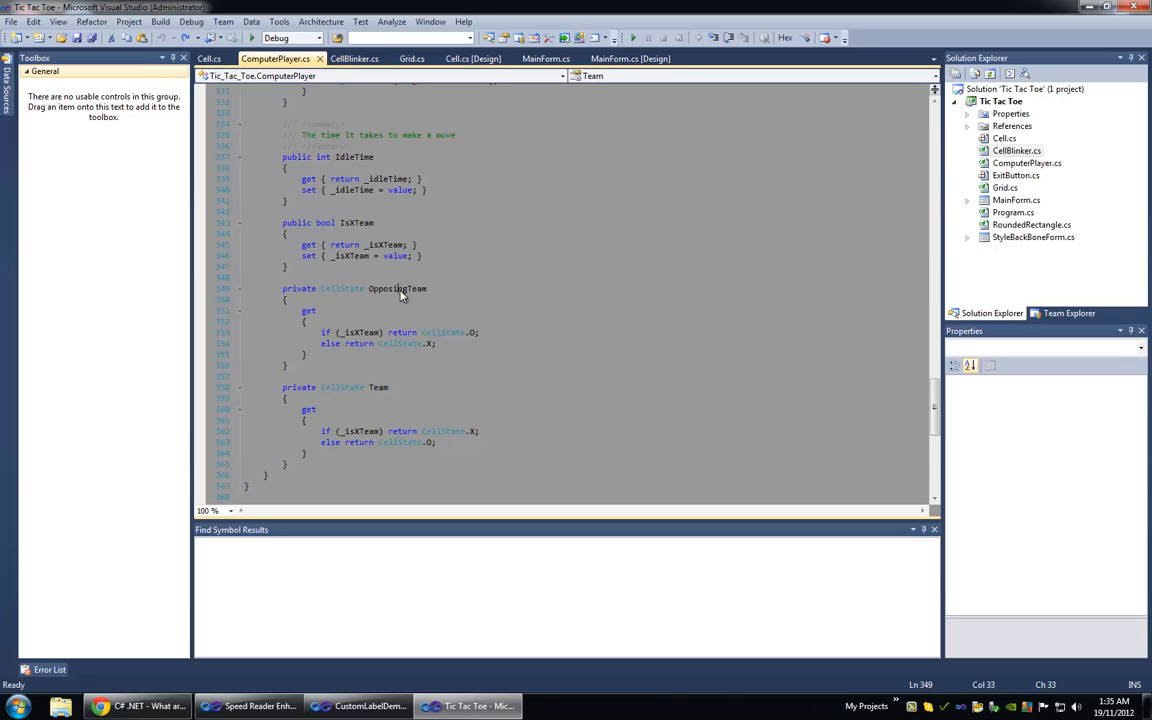
double_click(354, 222)
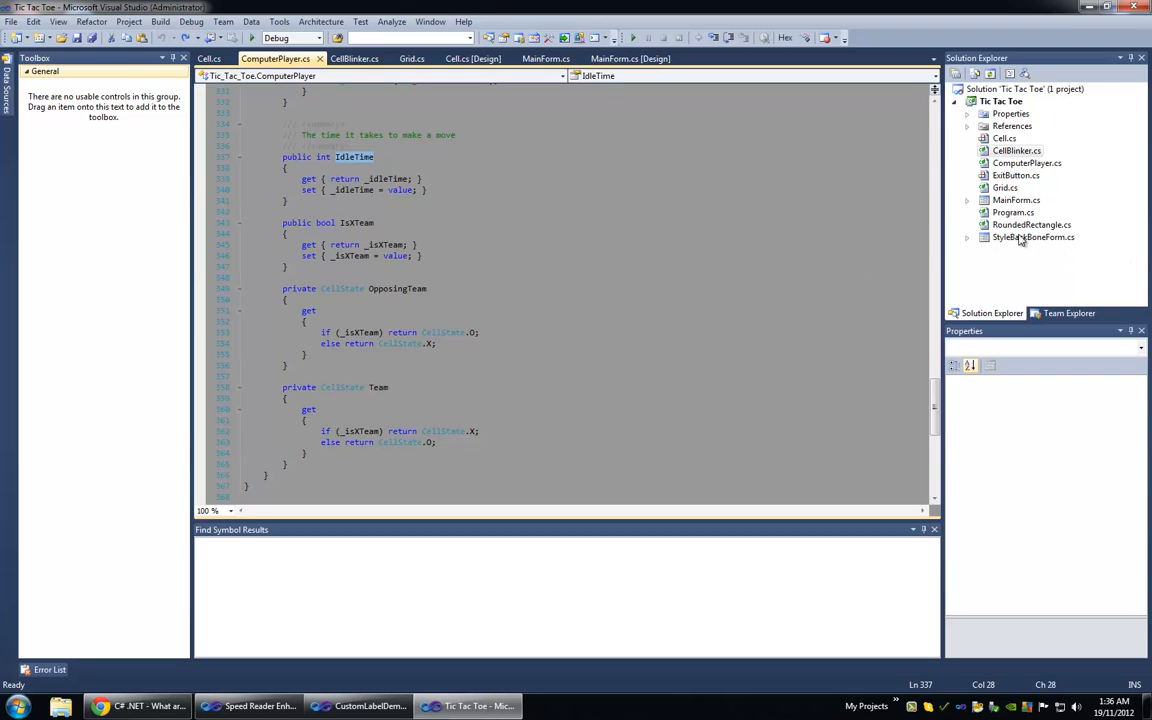
- Open CellBlinker.cs from Solution Explorer and scroll to the BlinkCells method
left_click(1017, 150)
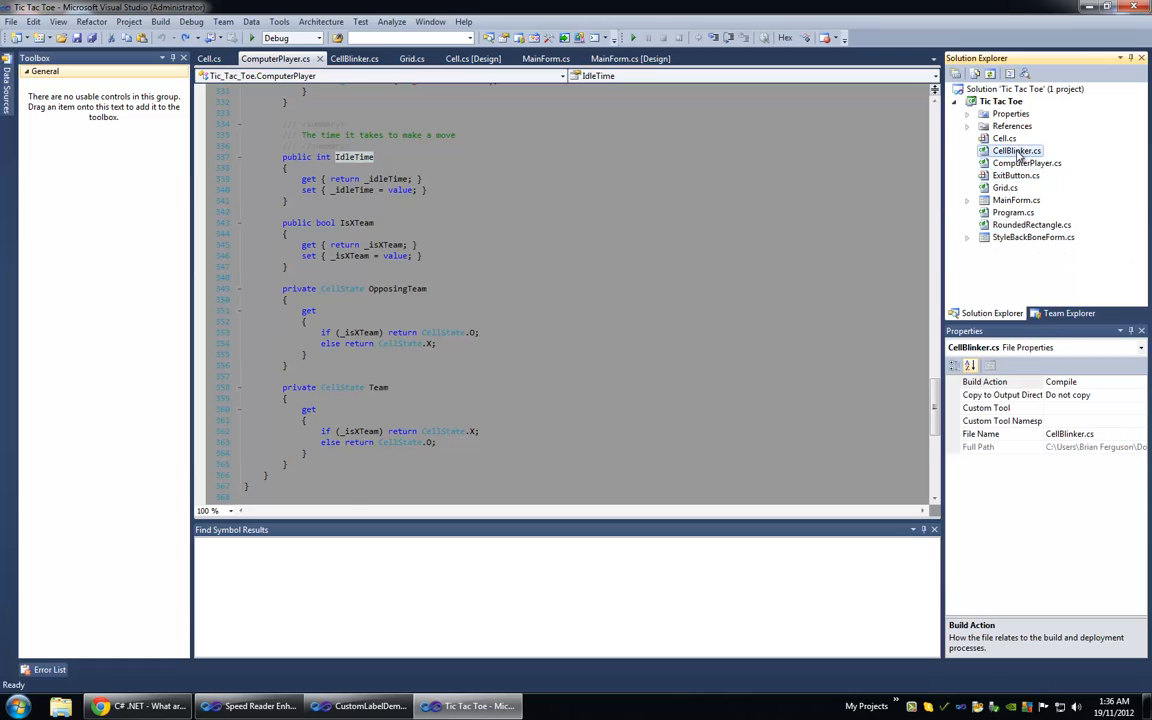
left_click(1017, 150)
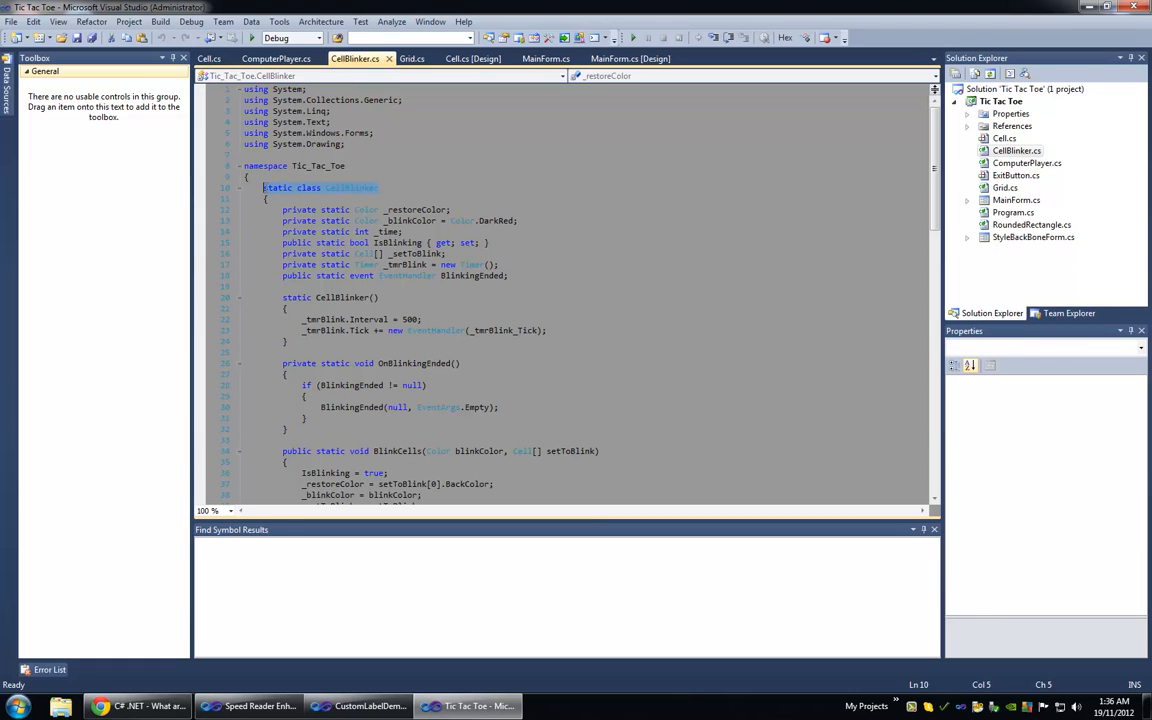
scroll("down", 3)
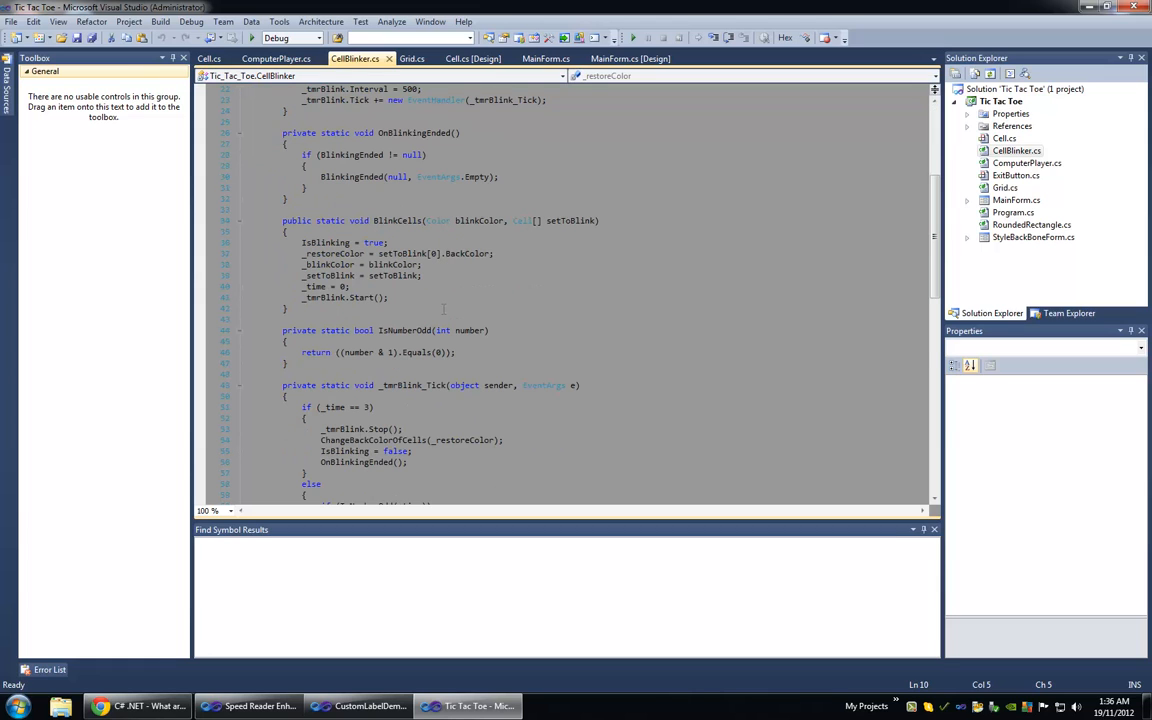